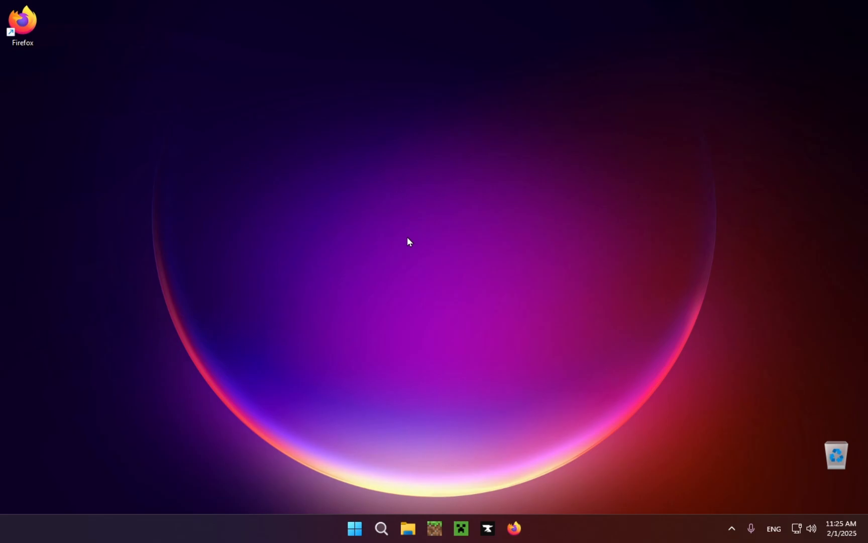
pyautogui.moveTo(22, 22)
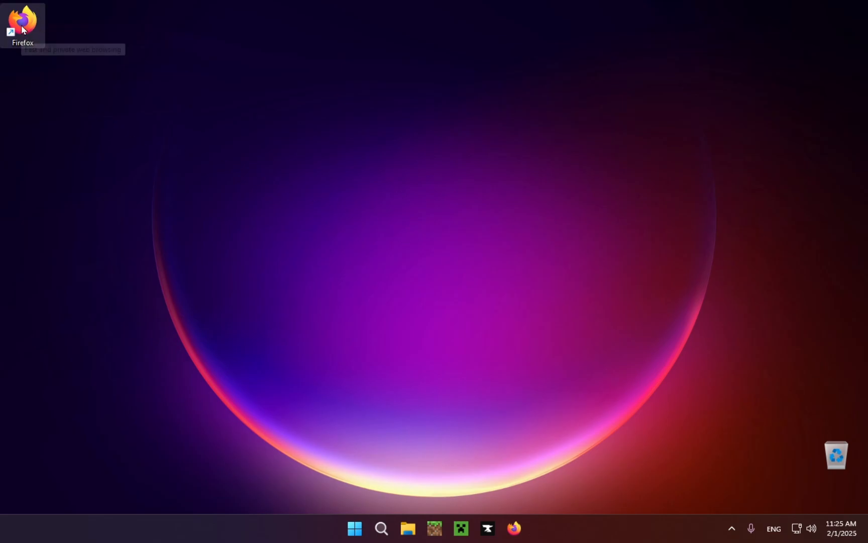
# Launch Firefox and search the web for "Badlion Client".
pyautogui.doubleClick(22, 23)
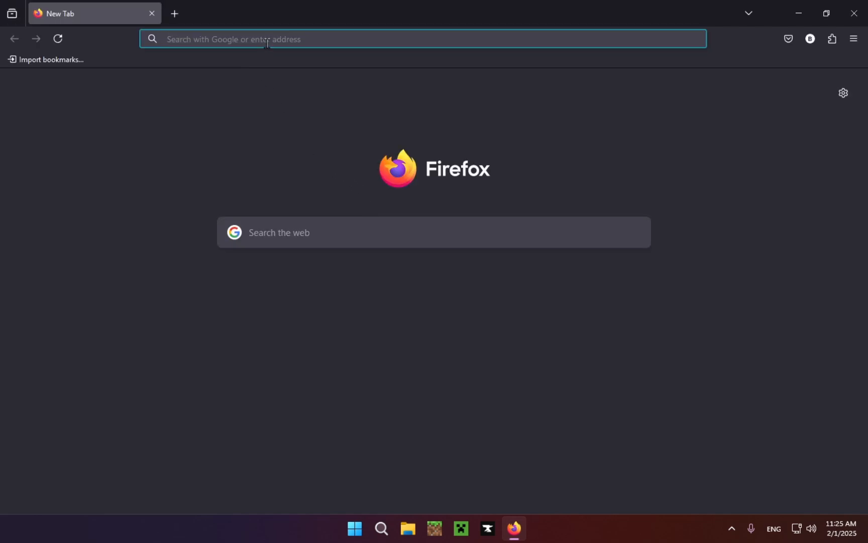
pyautogui.moveTo(285, 191)
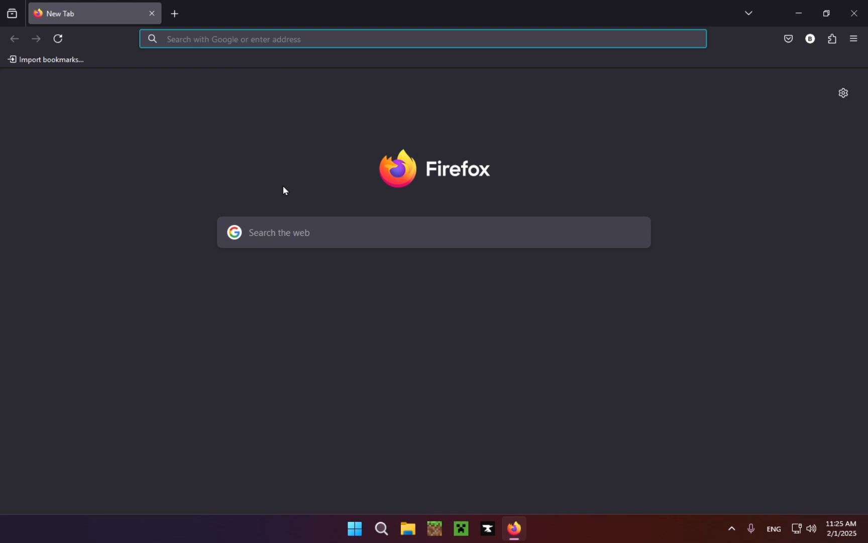
pyautogui.write('Badlion+Client')
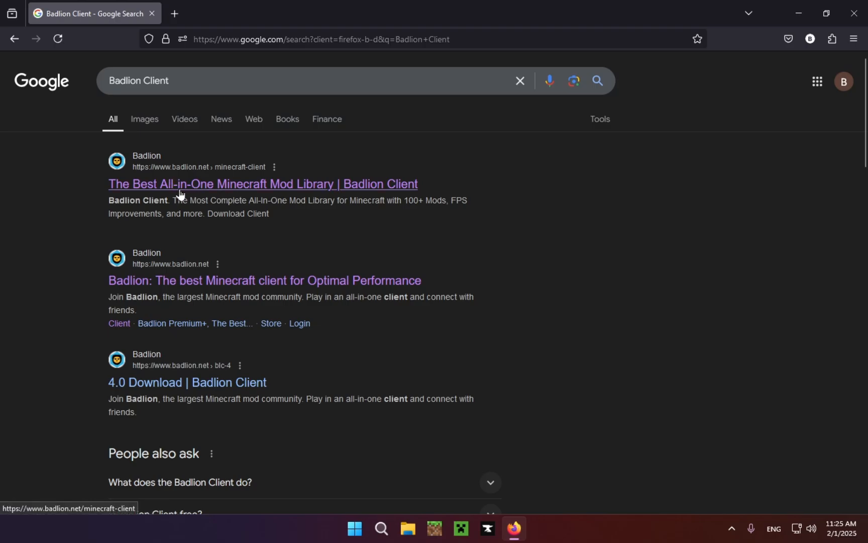
pyautogui.moveTo(392, 185)
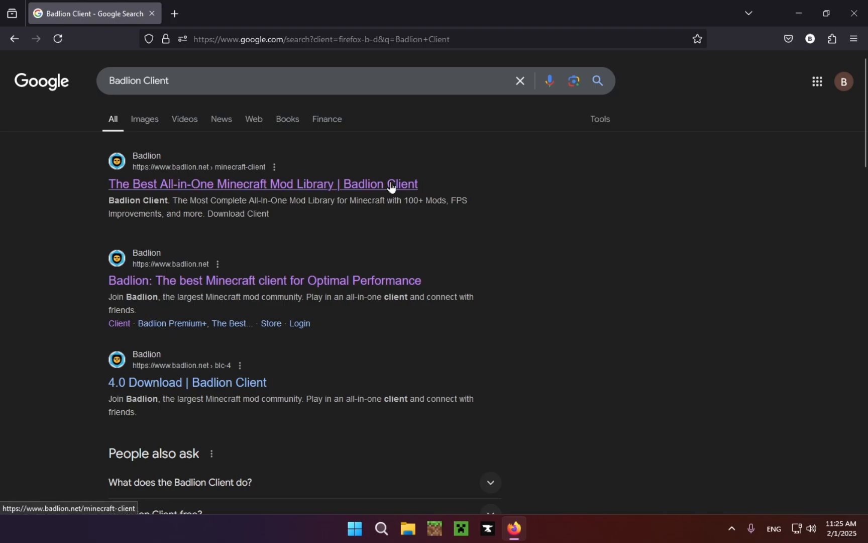
# From the badlion.net/minecraft-client result, download Badlion Client Setup 4.5.1.exe for Windows x64.
pyautogui.click(263, 184)
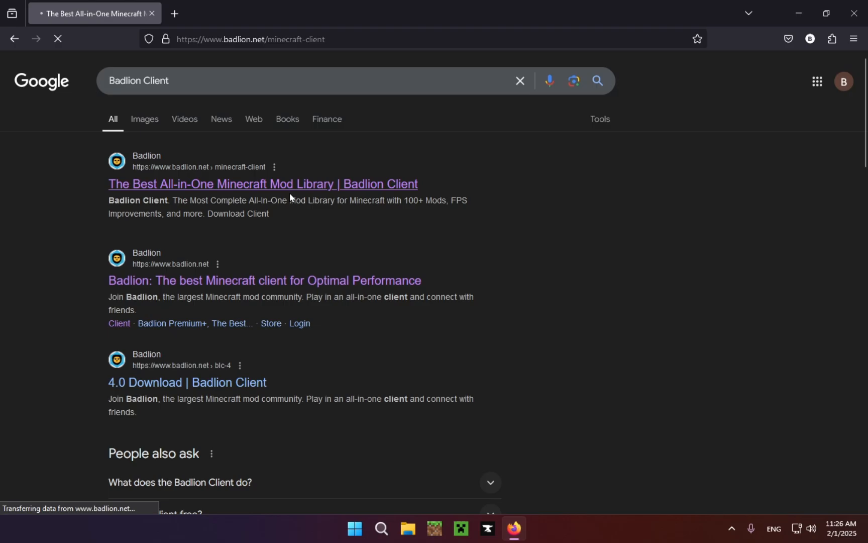
pyautogui.click(263, 184)
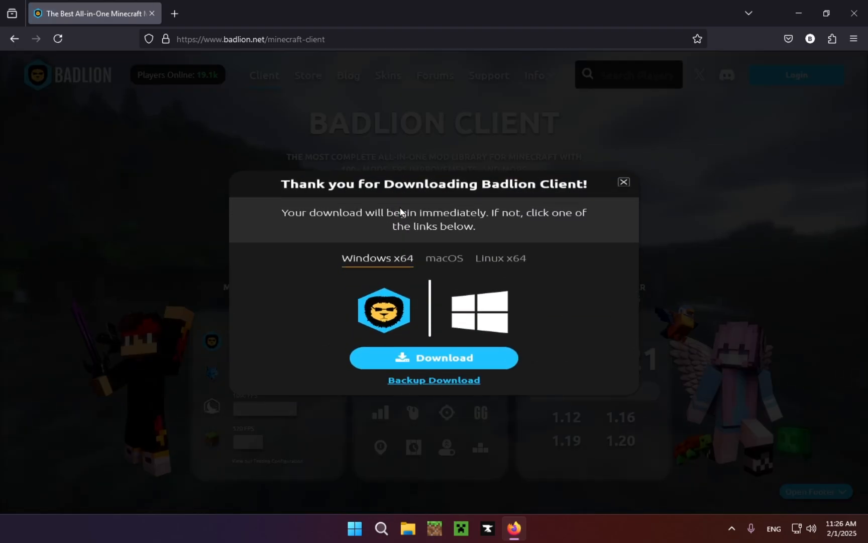
pyautogui.click(433, 357)
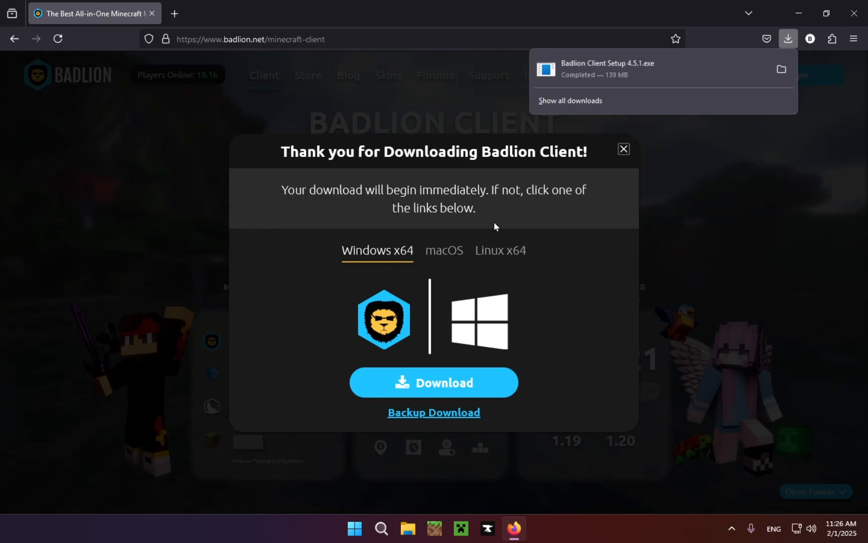
# Check the macOS download options, then close the download dialog and the browser.
pyautogui.click(444, 250)
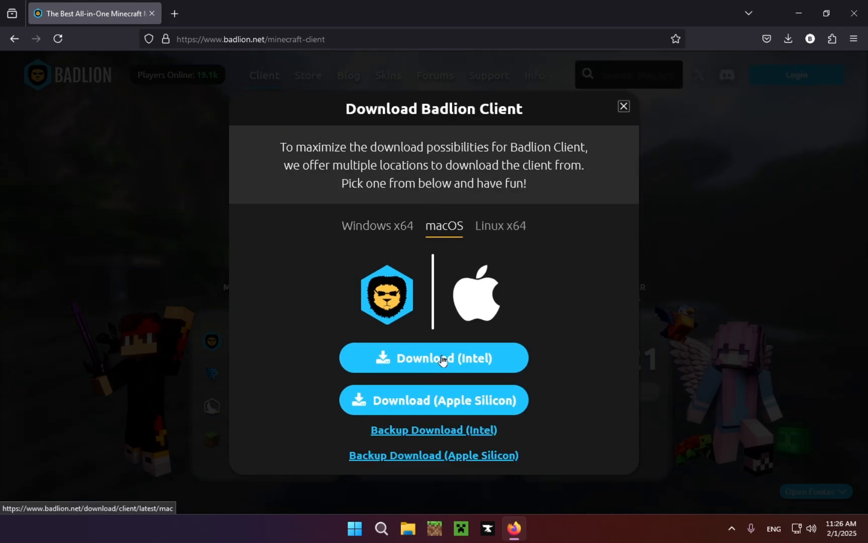
pyautogui.moveTo(484, 346)
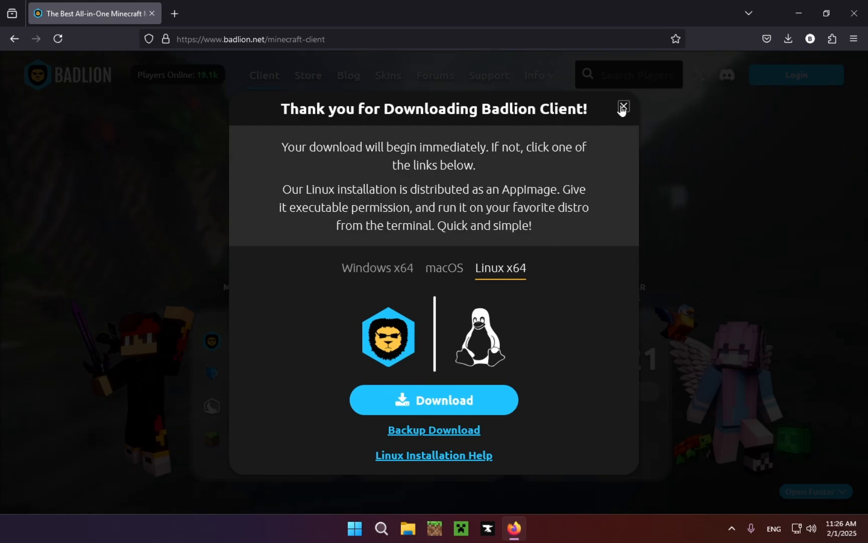
pyautogui.click(623, 107)
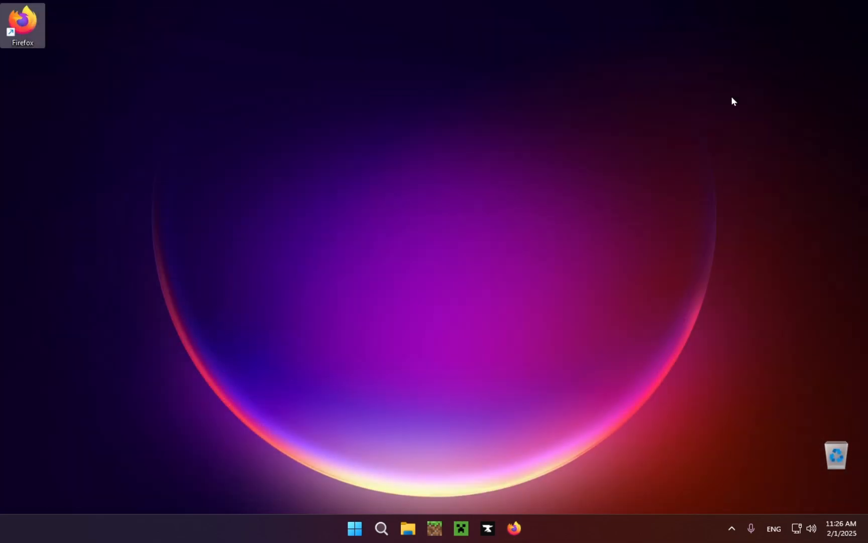
pyautogui.moveTo(409, 527)
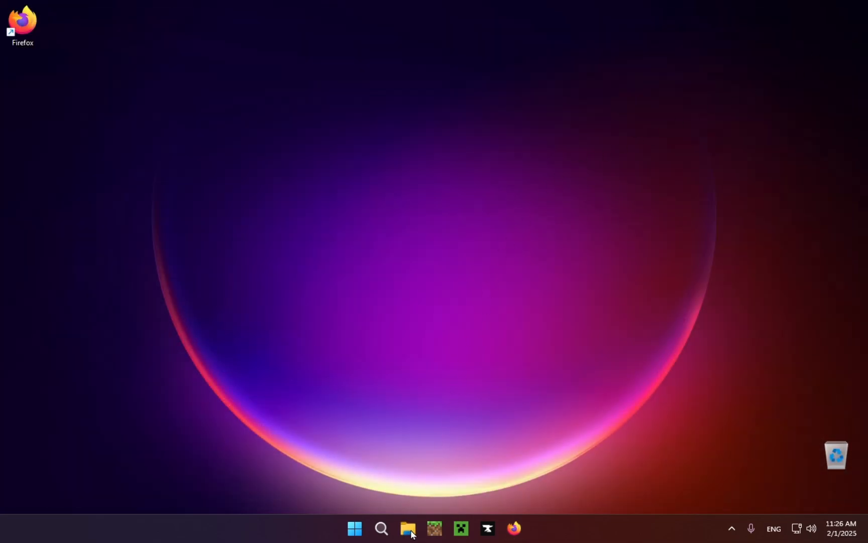
# Browse to the Downloads folder and select Badlion Client Setup 4.5.1.exe.
pyautogui.click(408, 527)
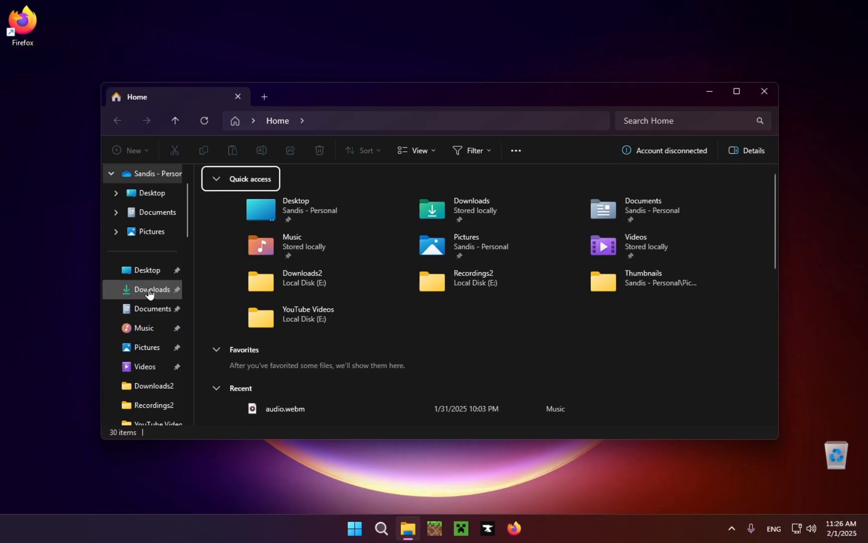
pyautogui.click(151, 289)
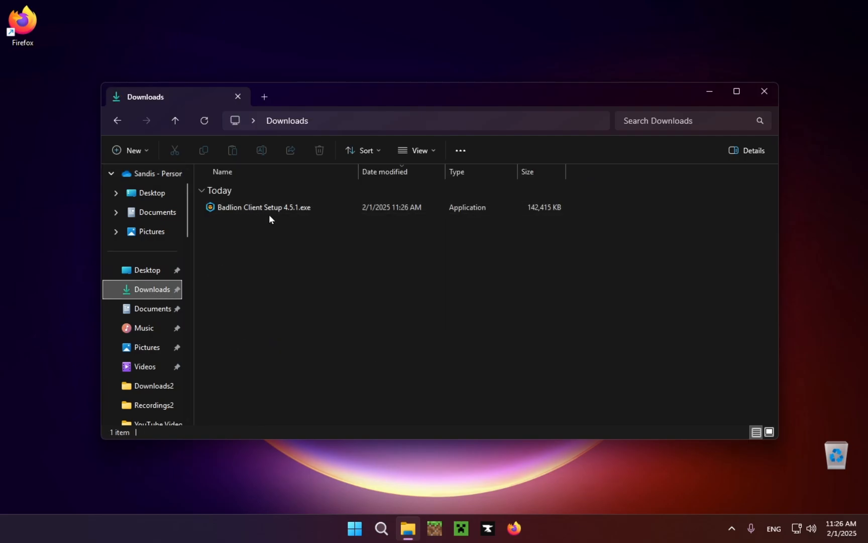
pyautogui.moveTo(304, 221)
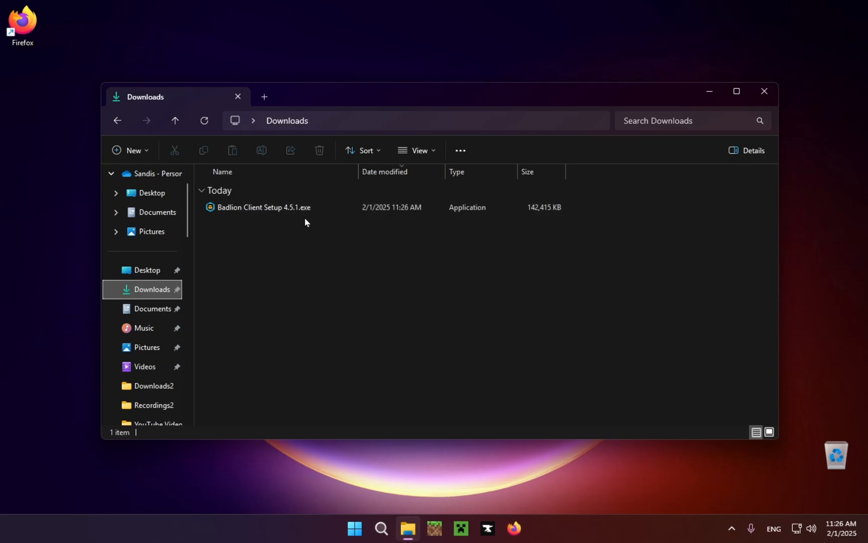
pyautogui.click(261, 207)
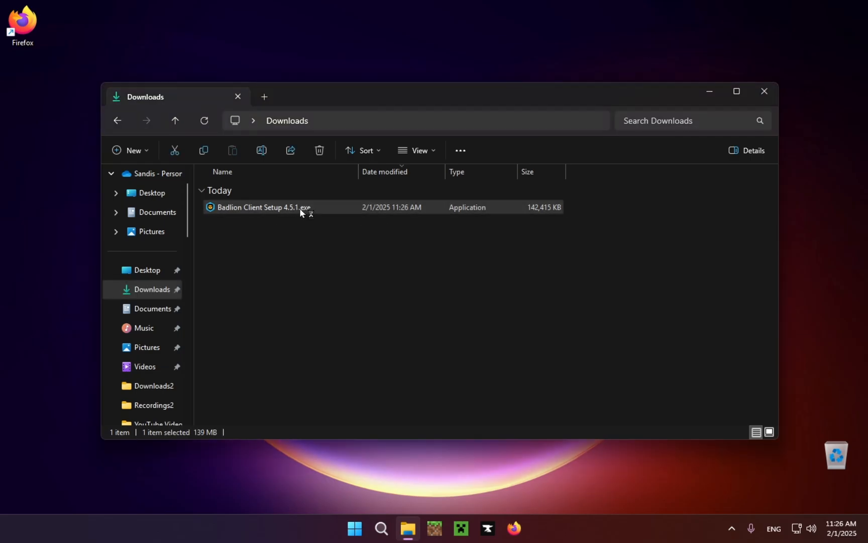
# Run the installer, accept the license, install Only for me, and finish with Run Badlion Client checked.
pyautogui.doubleClick(259, 207)
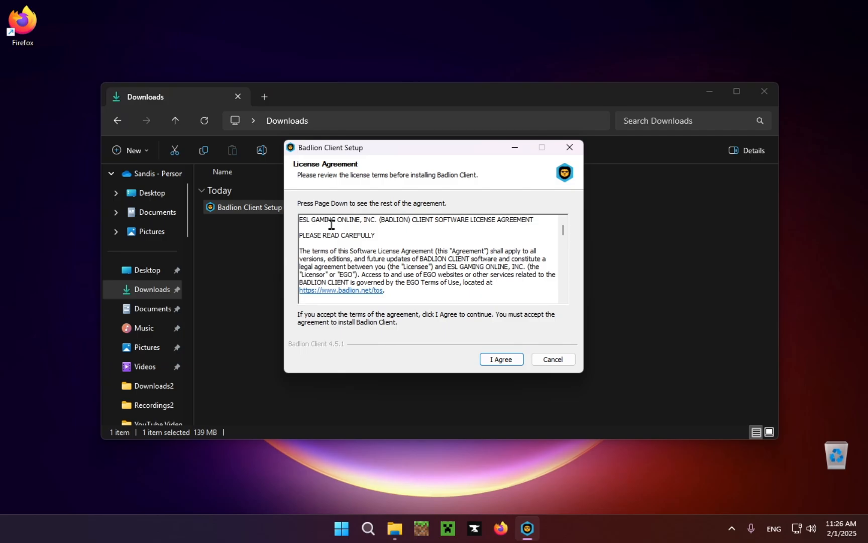
pyautogui.click(500, 359)
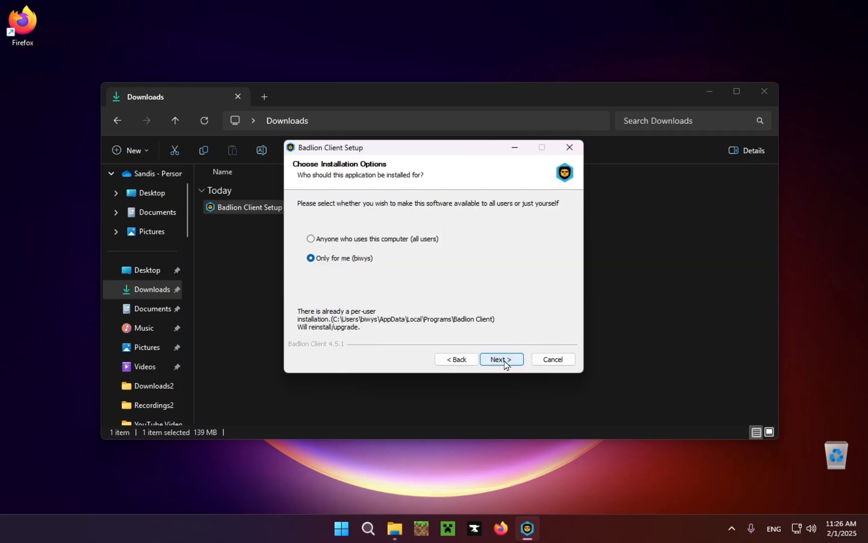
pyautogui.click(501, 359)
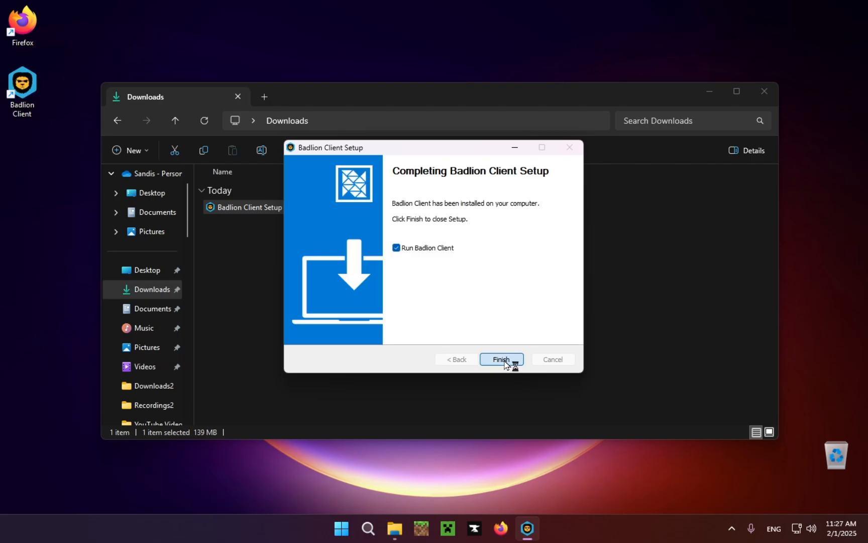
pyautogui.click(500, 359)
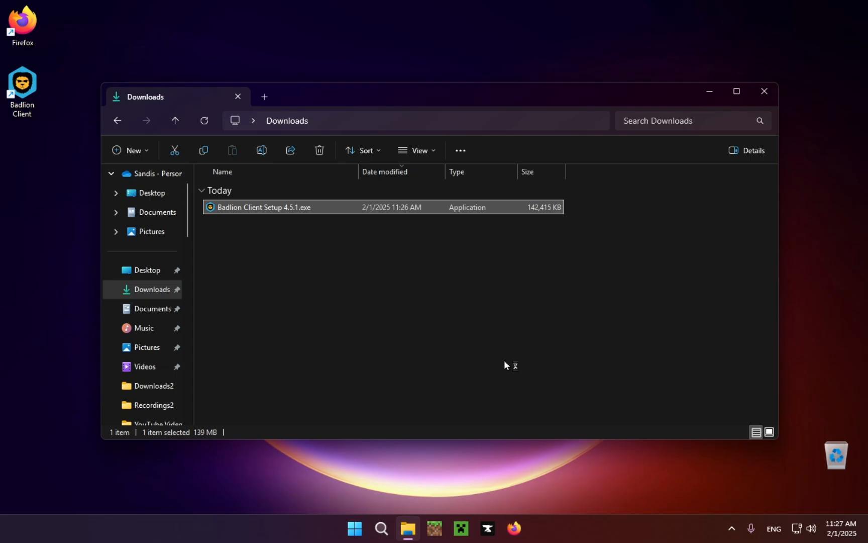
pyautogui.doubleClick(258, 207)
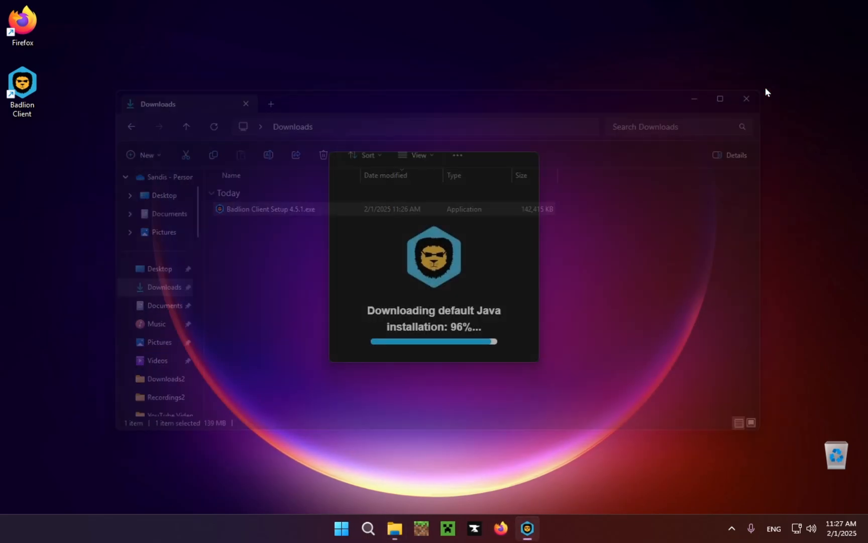
# Wait for Badlion Client's Java download to finish and the Login to Badlion form to appear.
pyautogui.click(746, 99)
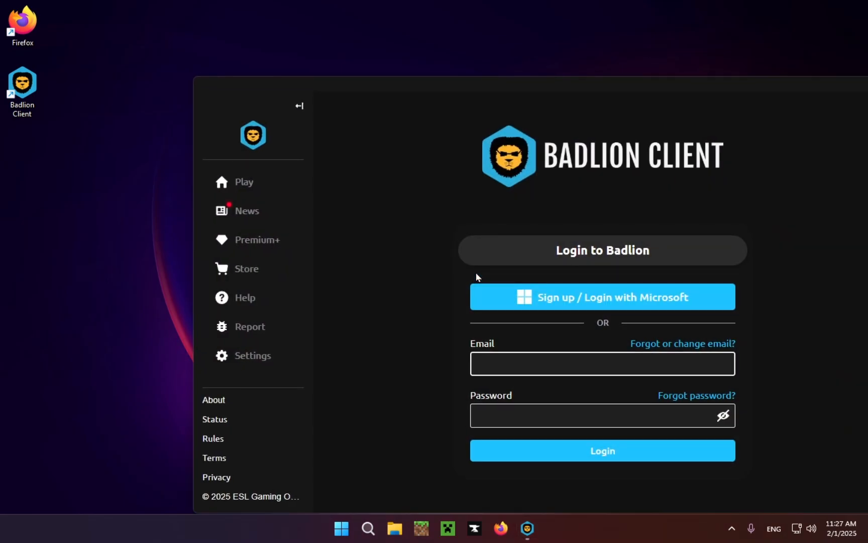
pyautogui.moveTo(416, 285)
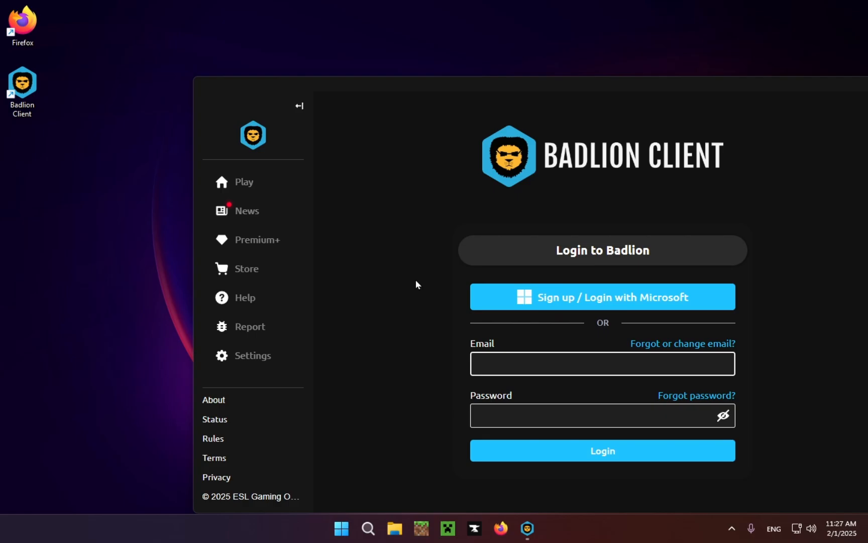
# Start signing in via 'Sign up / Login with Microsoft', bringing up the Microsoft account sign-in window.
pyautogui.click(602, 363)
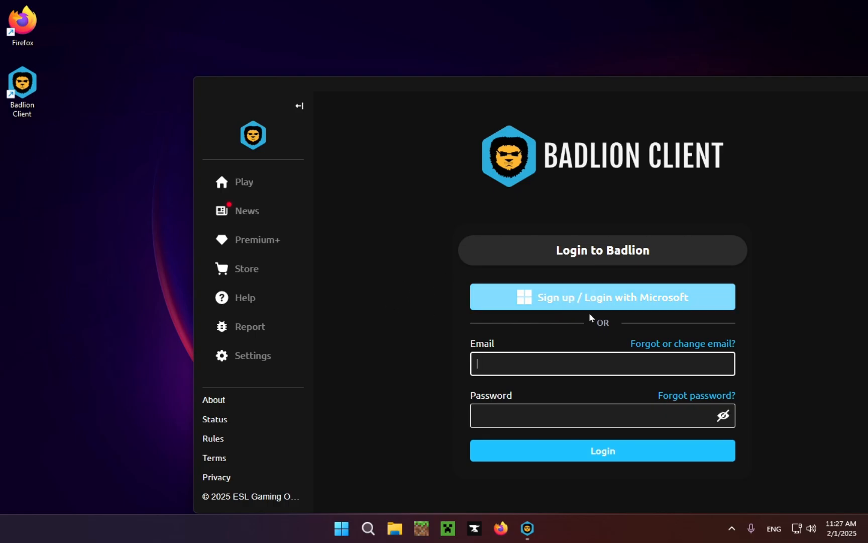
pyautogui.click(601, 297)
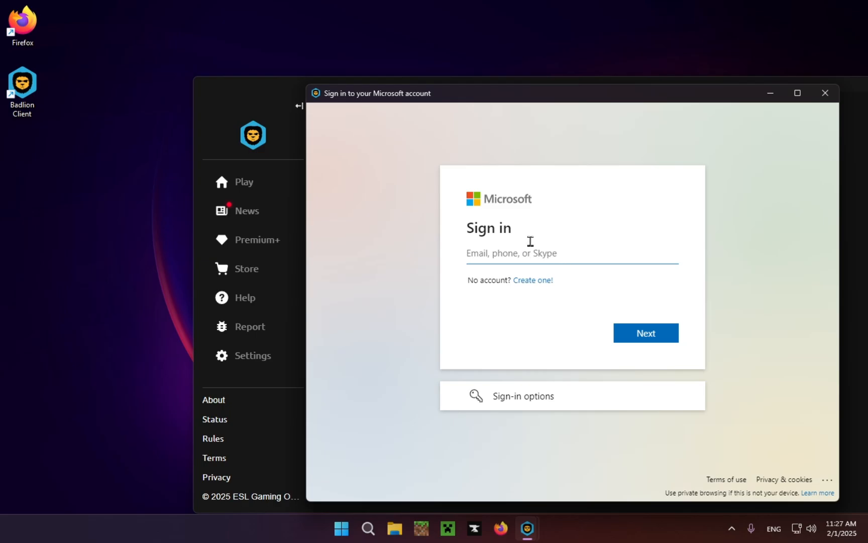
pyautogui.moveTo(447, 198)
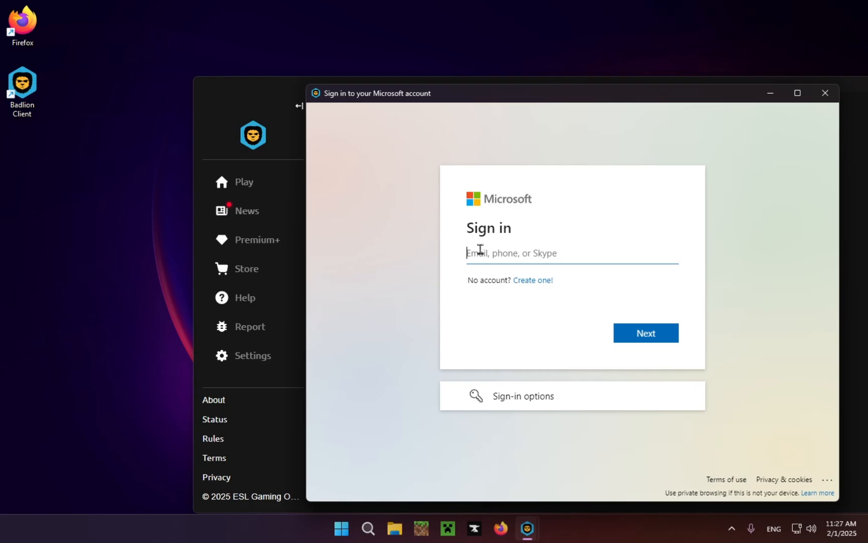
pyautogui.moveTo(510, 245)
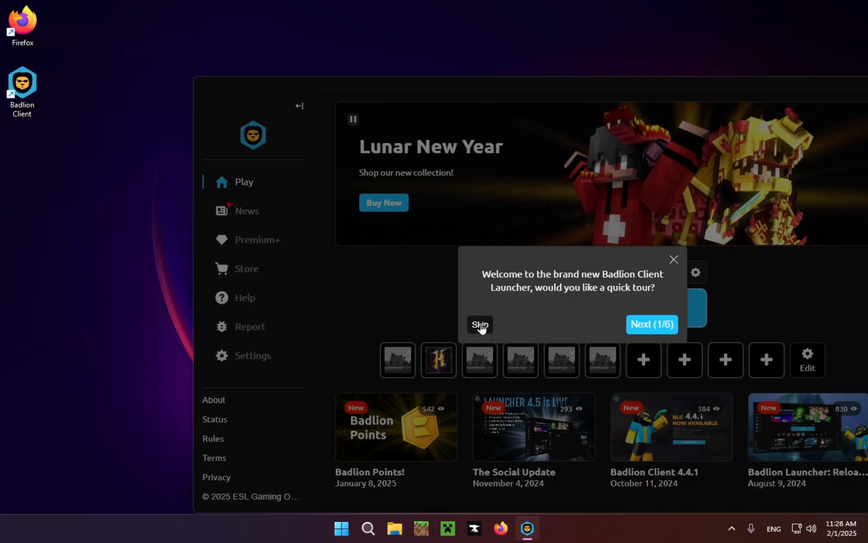
# Skip the launcher's welcome tour, leaving the home screen with version 1.8.9 ready.
pyautogui.click(479, 324)
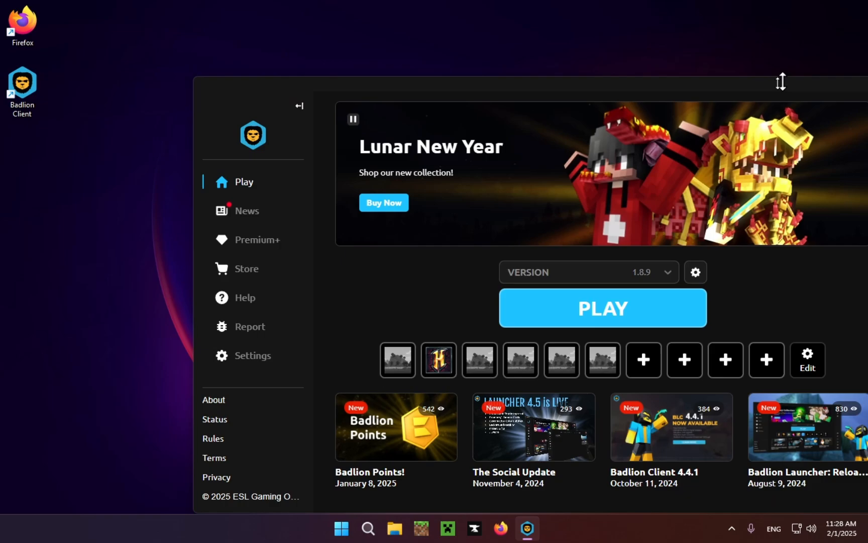
pyautogui.moveTo(705, 97)
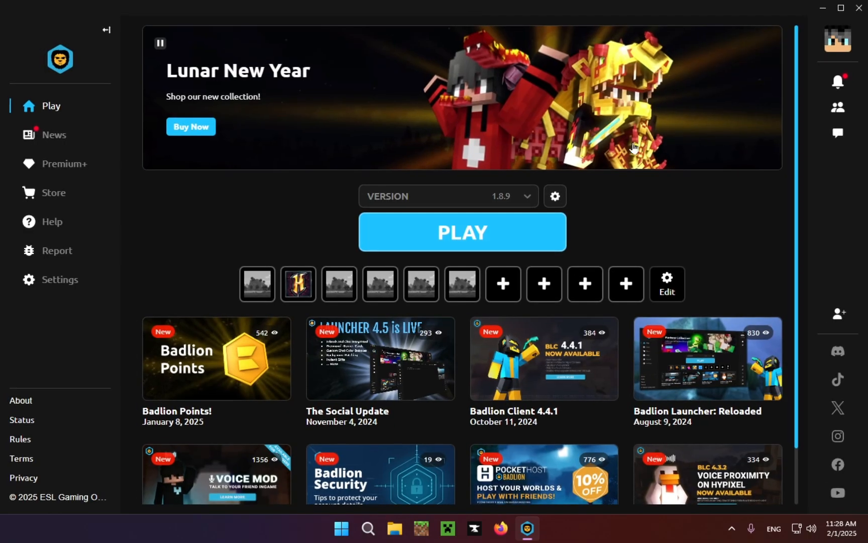
pyautogui.moveTo(437, 183)
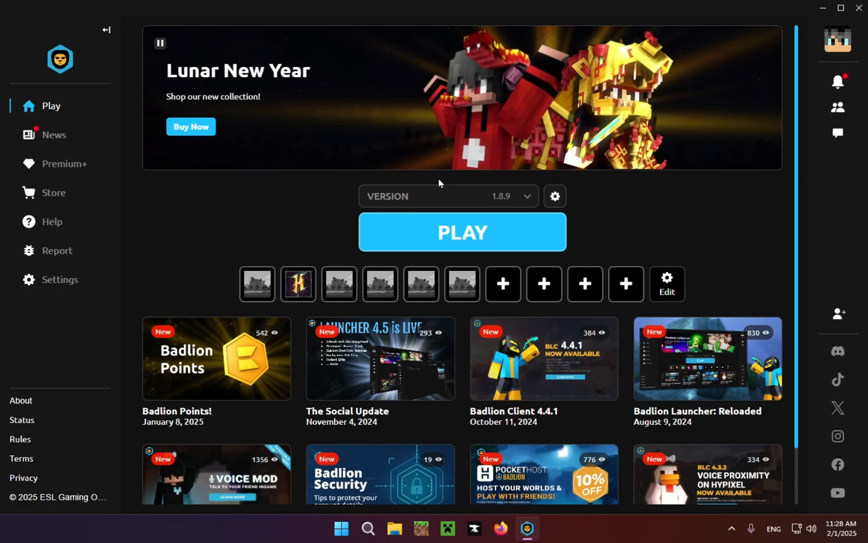
# Set the game version to latest (1.21.4).
pyautogui.click(448, 196)
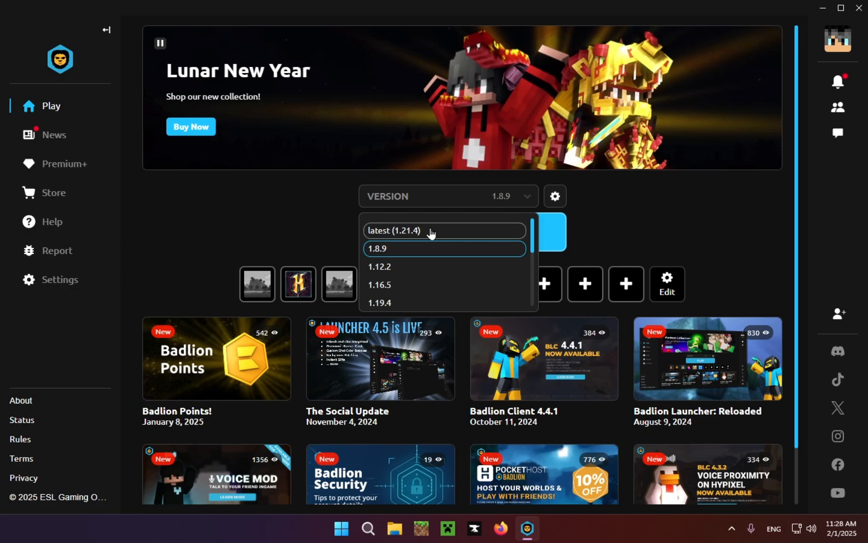
pyautogui.click(393, 230)
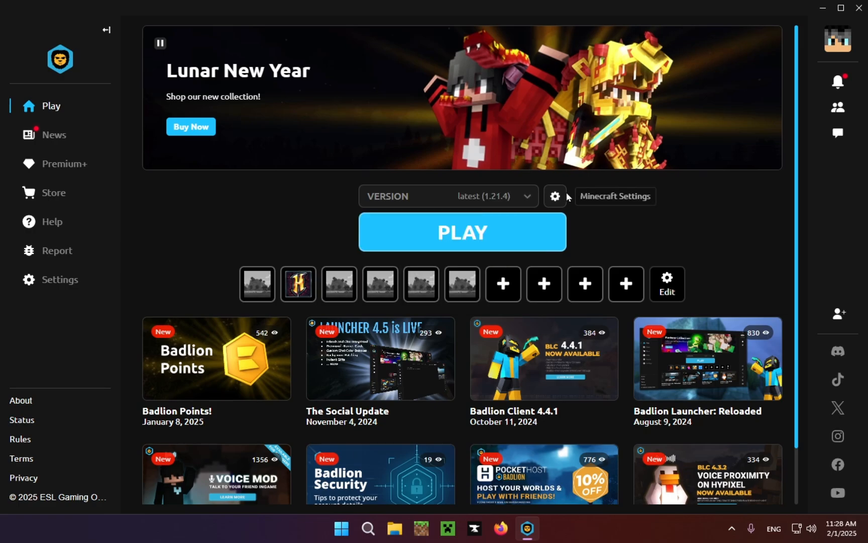
# Check the Minecraft account in use under MC Account, then go to the launcher Settings page.
pyautogui.click(555, 196)
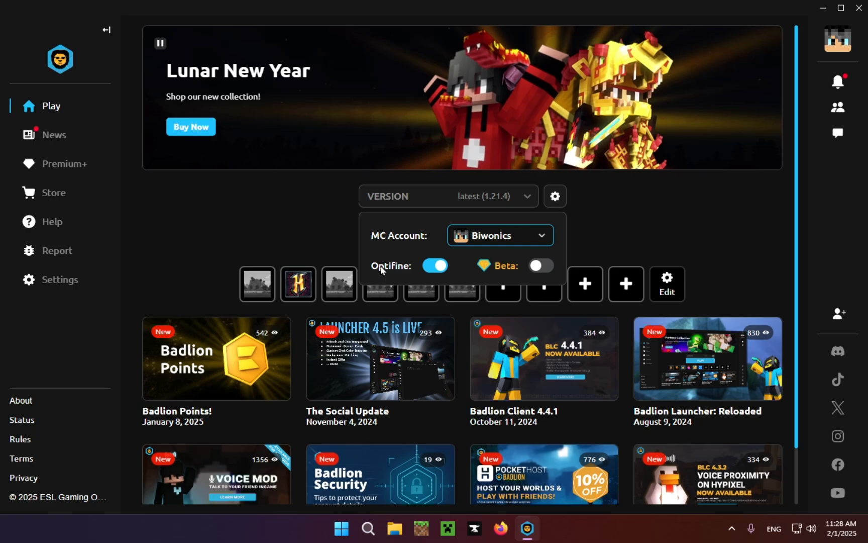
pyautogui.click(499, 235)
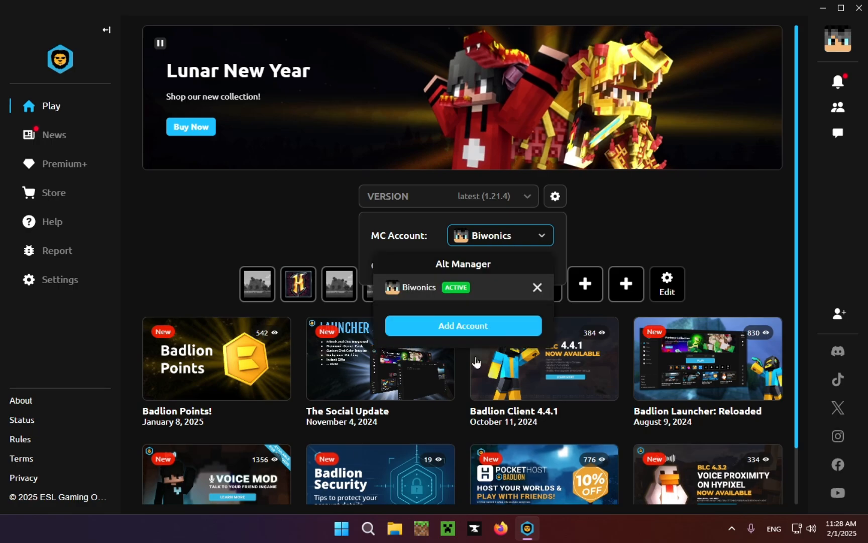
pyautogui.moveTo(204, 261)
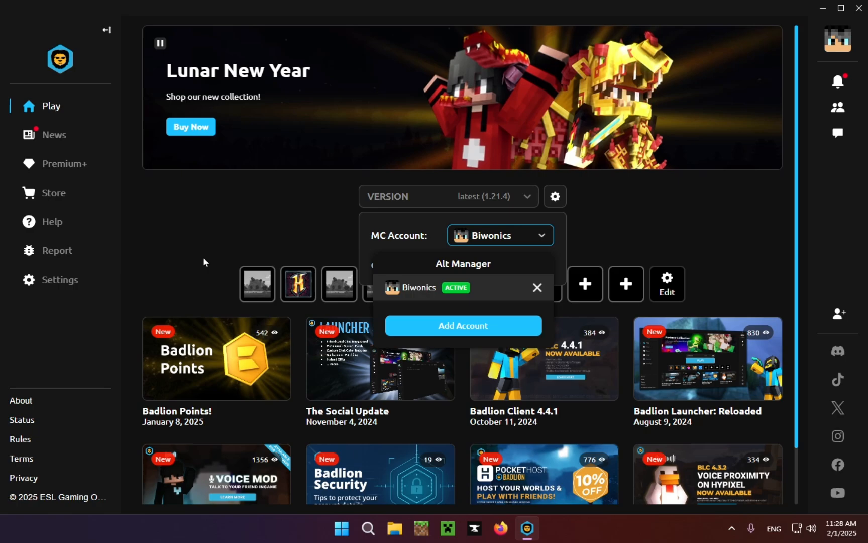
pyautogui.click(60, 279)
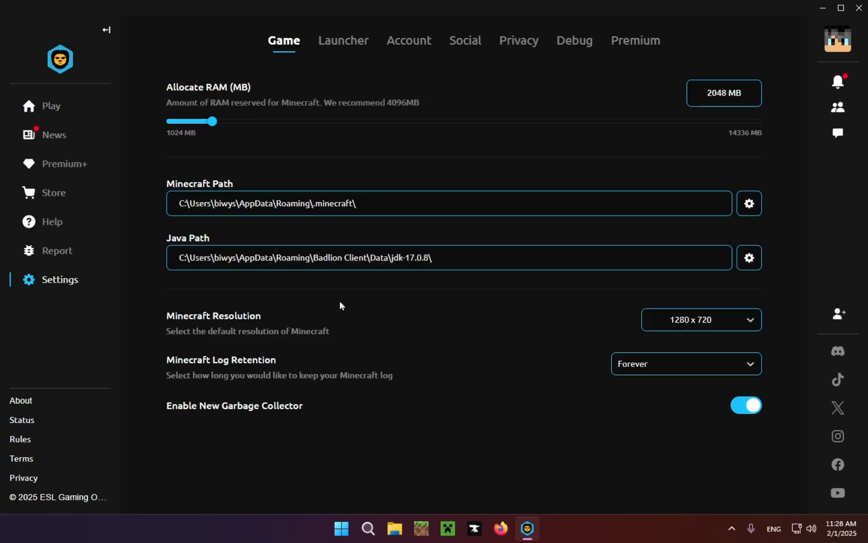
pyautogui.moveTo(381, 296)
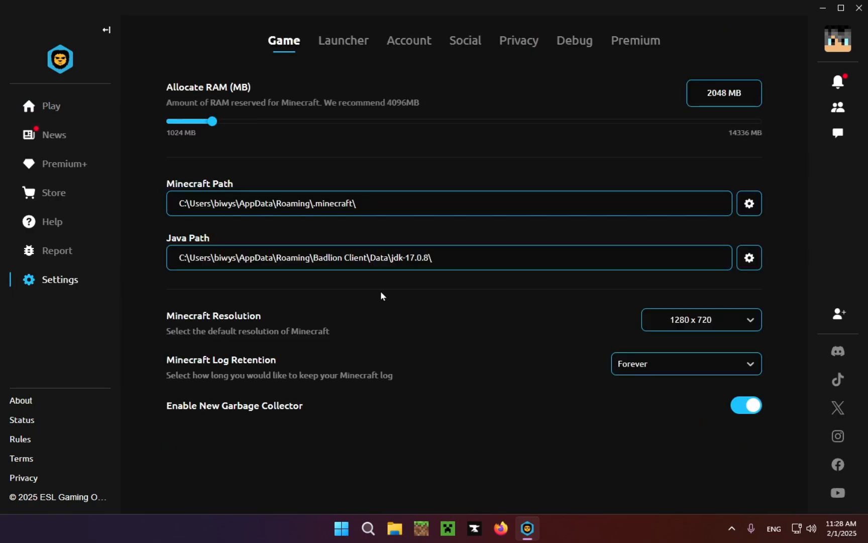
# View the Launcher settings options, then return to the Play home page with 1.21.4 selected.
pyautogui.click(343, 40)
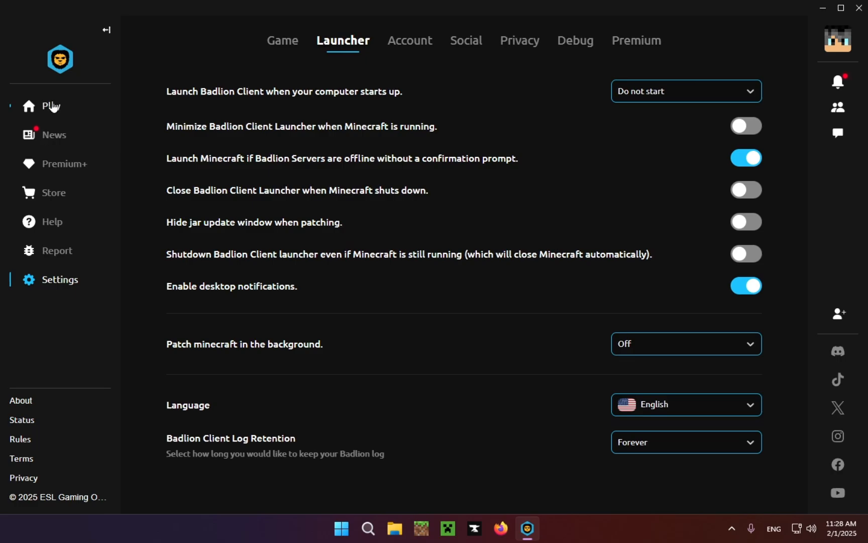
pyautogui.click(50, 105)
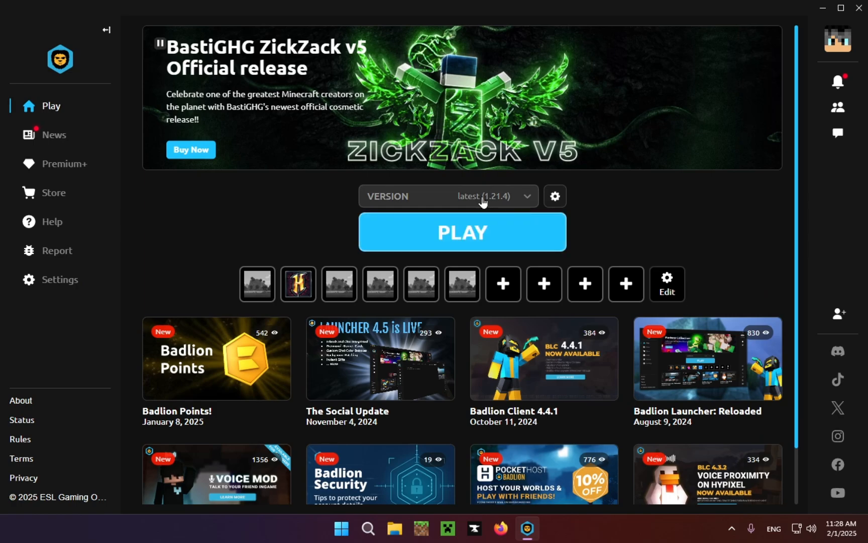
# Launch Minecraft 1.21.4 from the PLAY button and reach its title menu.
pyautogui.click(461, 231)
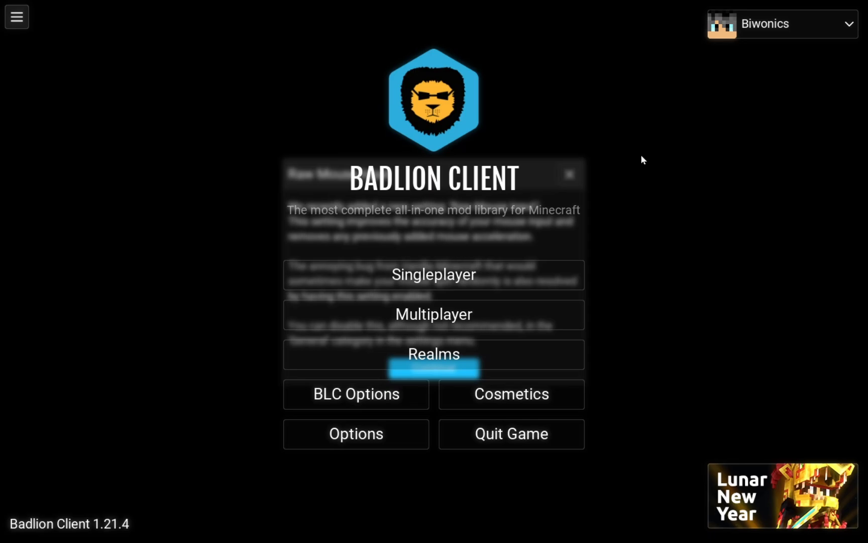
pyautogui.moveTo(592, 197)
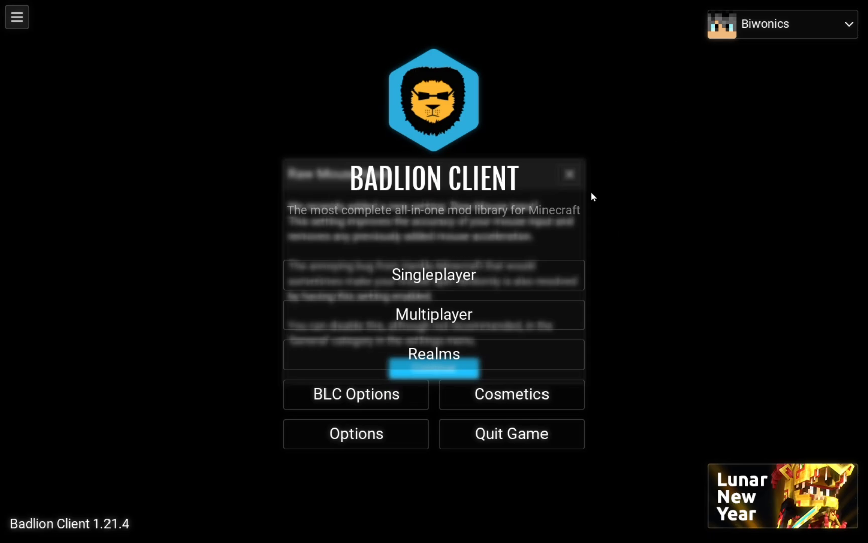
pyautogui.moveTo(678, 300)
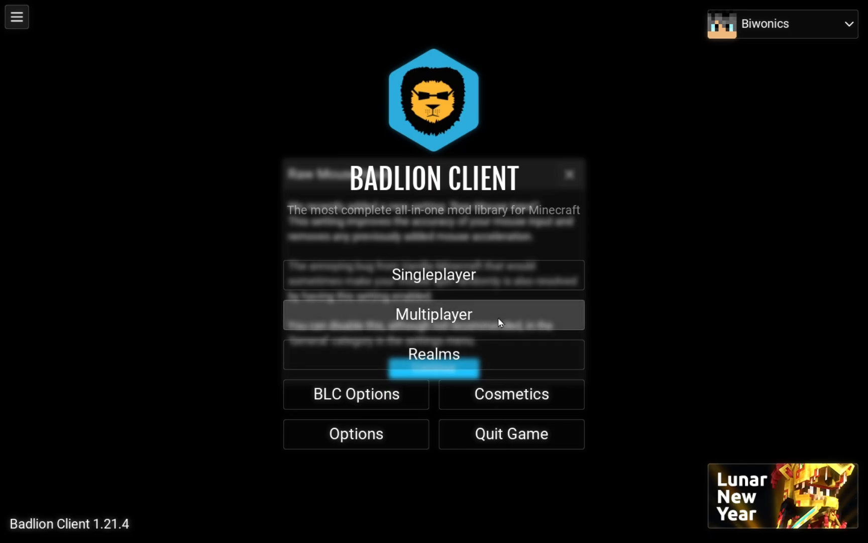
# Join the Hypixel server from Multiplayer and resume play in its prototype lobby.
pyautogui.click(433, 314)
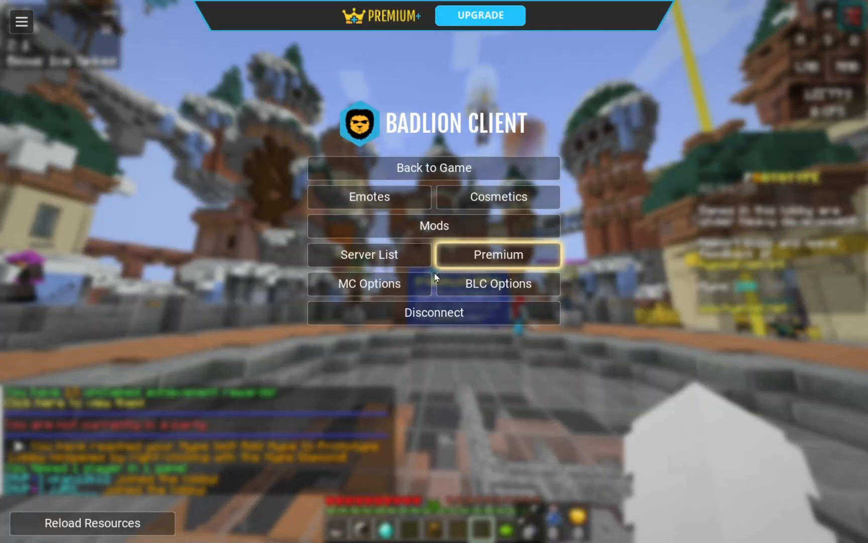
pyautogui.click(433, 168)
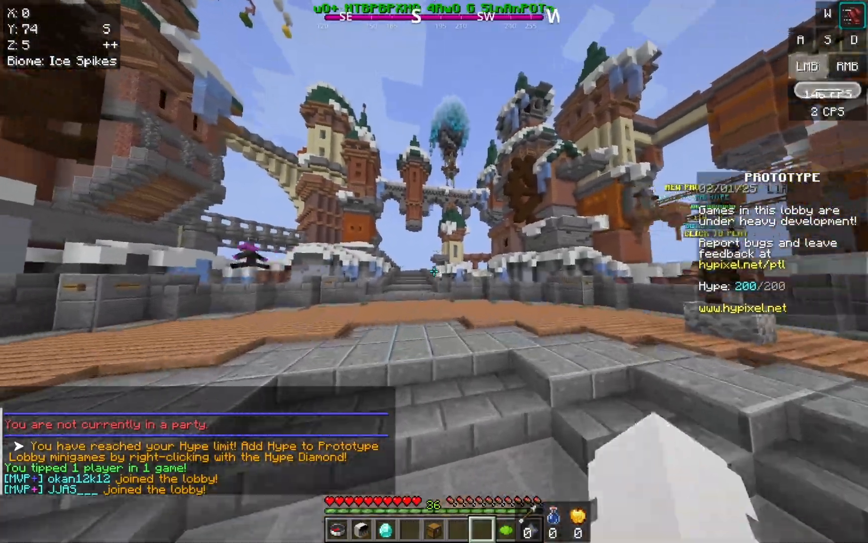